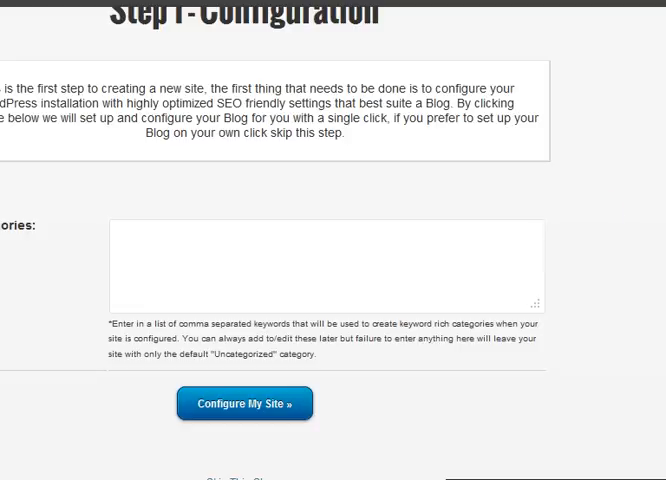
# Step: Focus the Categories field in the Step 1 form, ready for the keyword list
pyautogui.scroll(3)
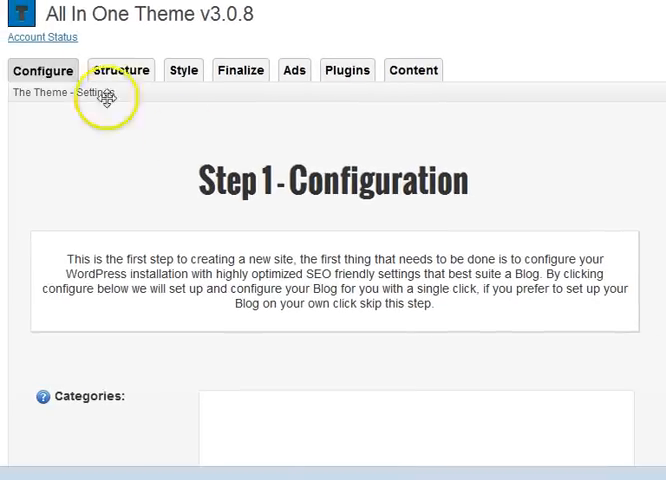
pyautogui.scroll(-3)
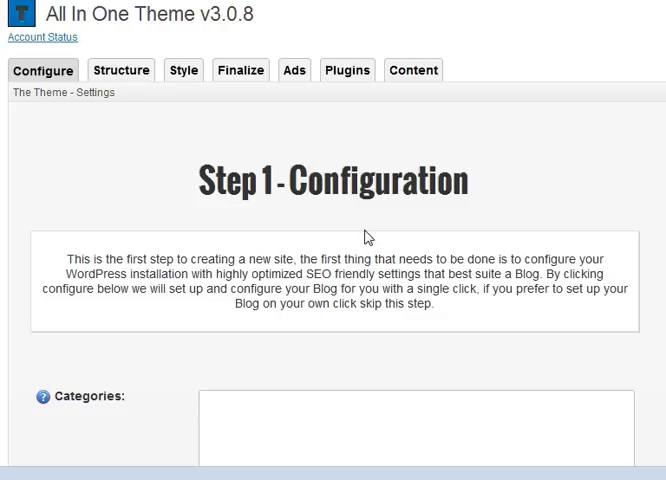
pyautogui.click(210, 410)
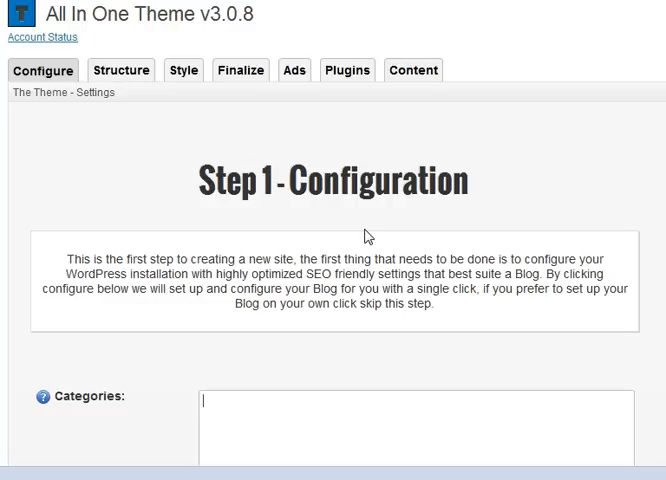
pyautogui.scroll(-3)
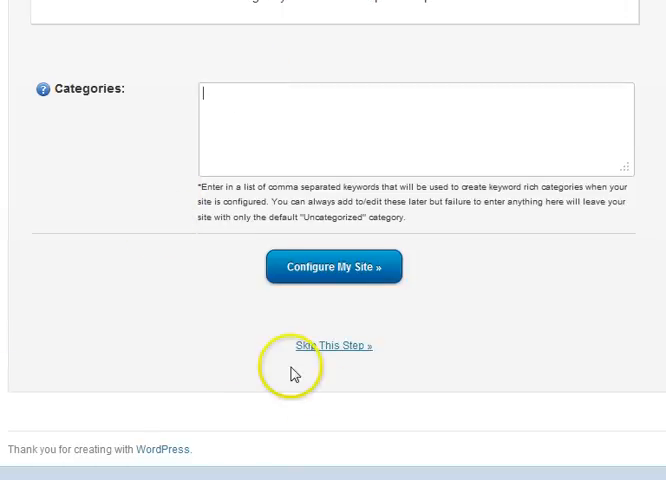
pyautogui.moveTo(340, 356)
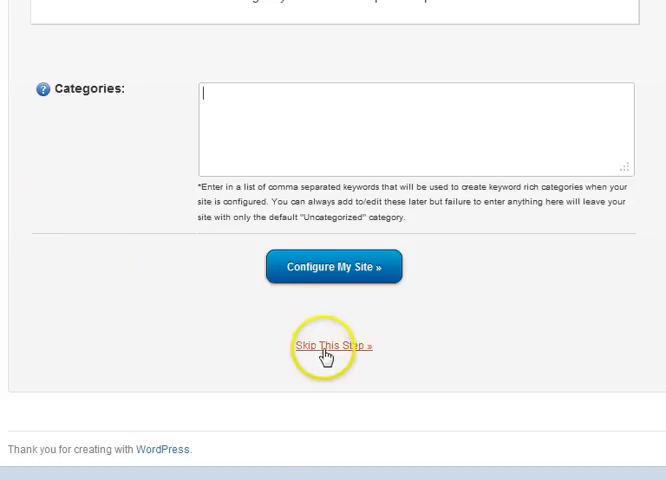
pyautogui.click(332, 344)
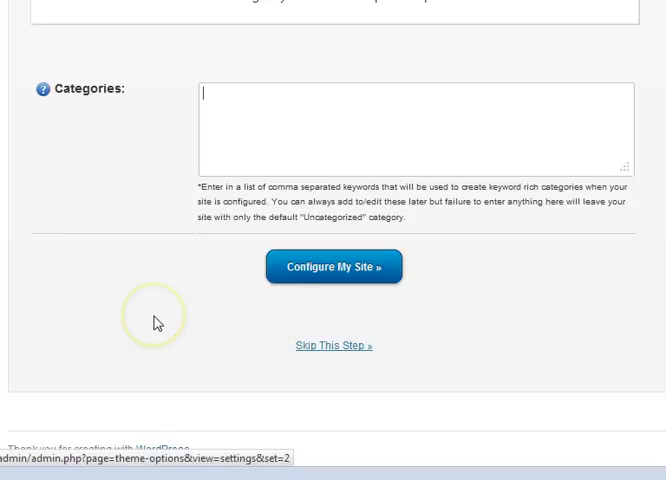
pyautogui.scroll(3)
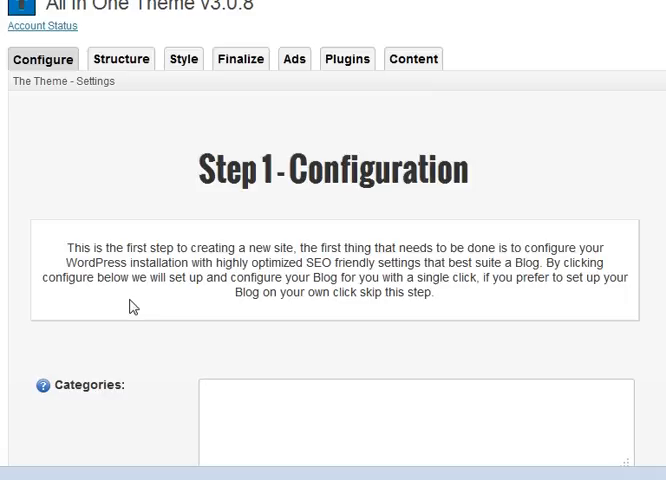
pyautogui.scroll(-3)
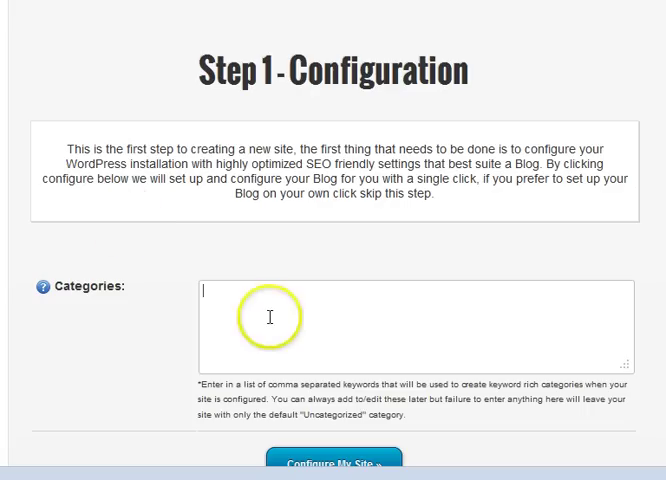
# Step: Enter the categories 'questions, how to, best questions, best answer' and tidy the list's end
pyautogui.write('questions, answers,')
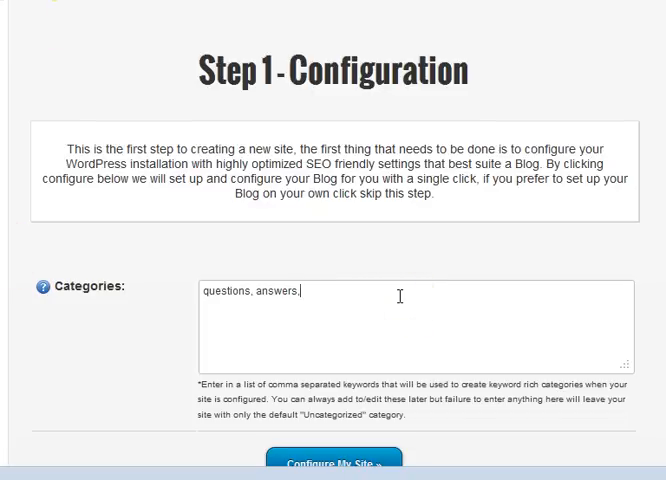
pyautogui.write('how to, best questions,')
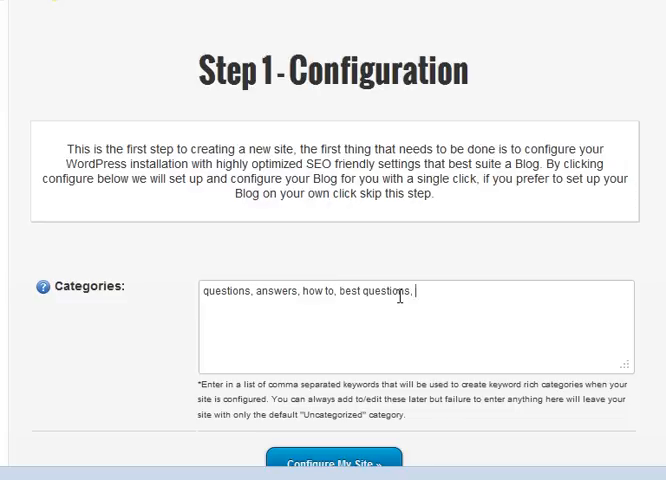
pyautogui.write('best answers')
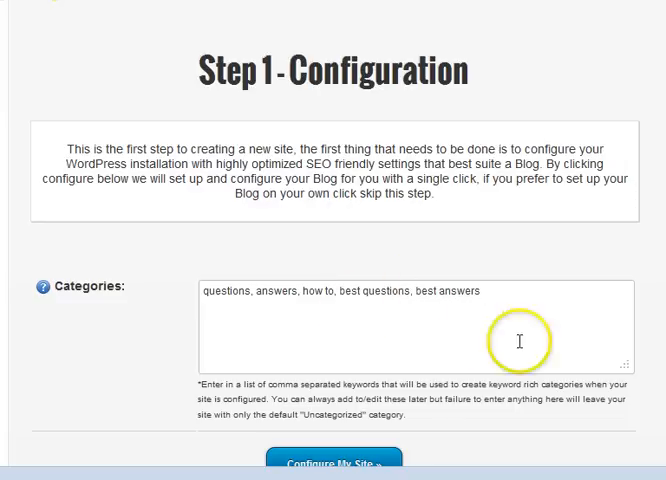
pyautogui.write('!')
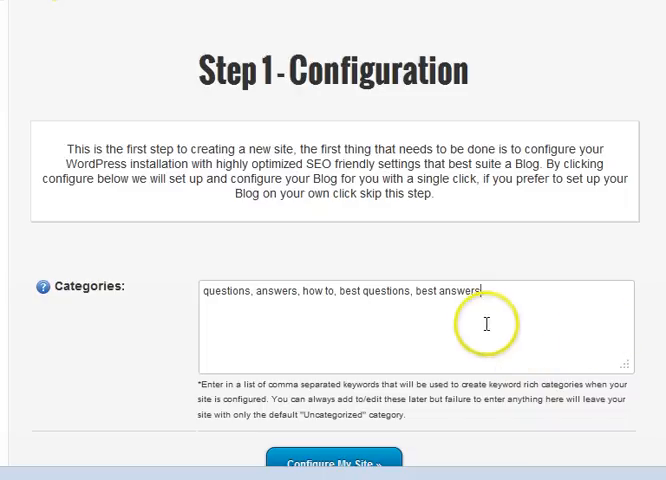
pyautogui.click(276, 292)
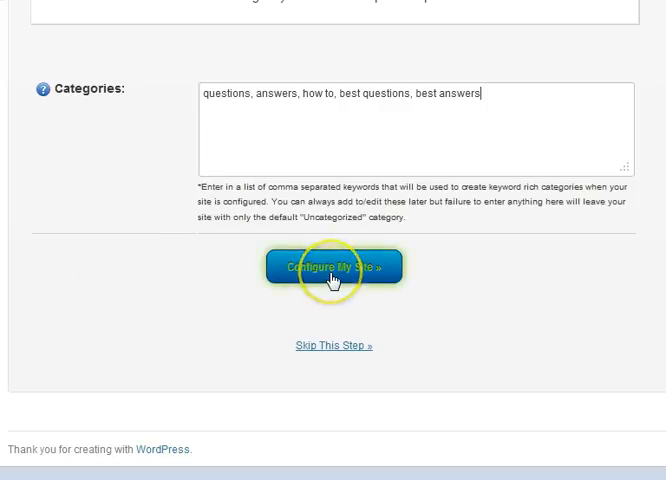
pyautogui.click(332, 266)
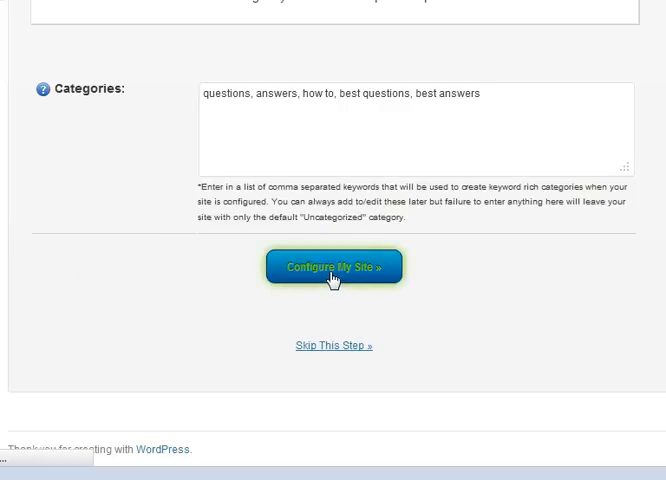
pyautogui.click(332, 266)
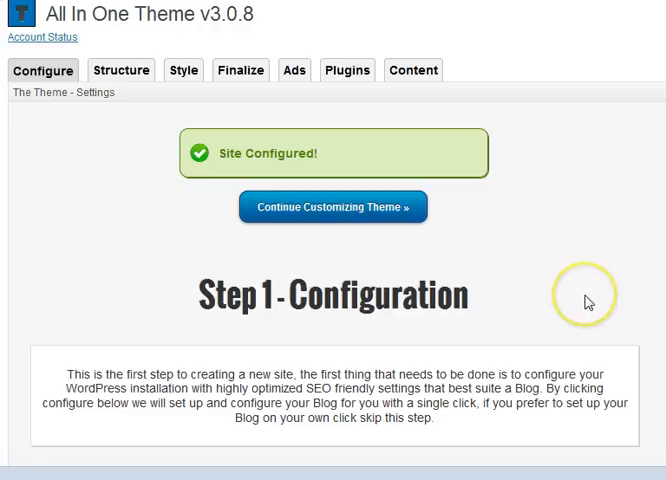
pyautogui.moveTo(570, 276)
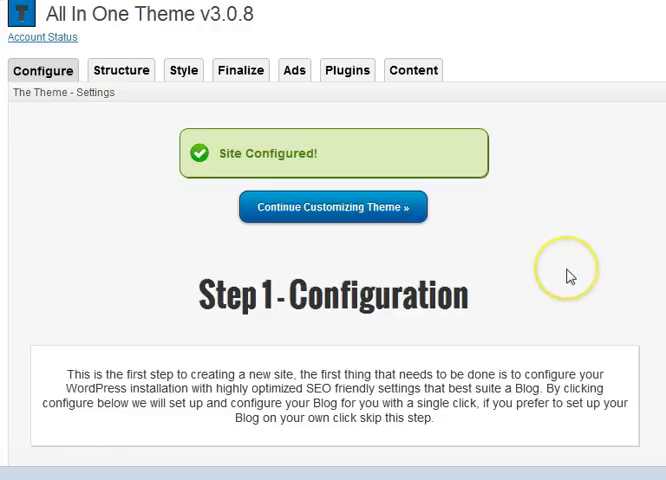
pyautogui.moveTo(566, 268)
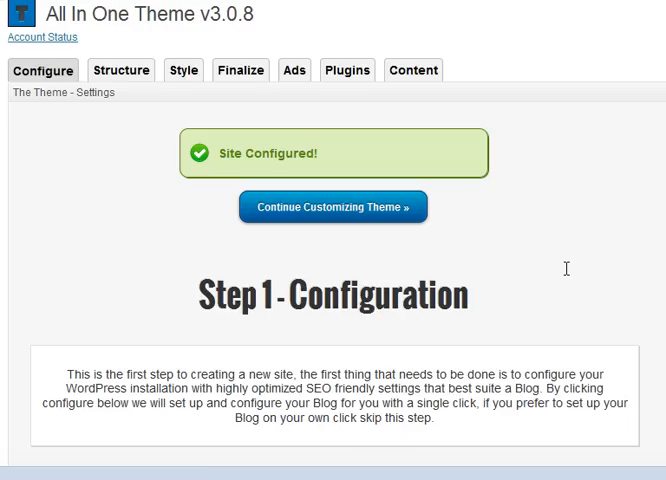
pyautogui.scroll(-3)
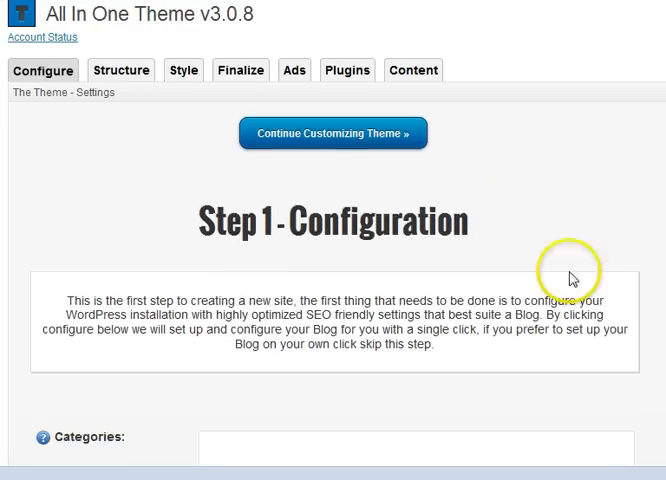
pyautogui.moveTo(572, 274)
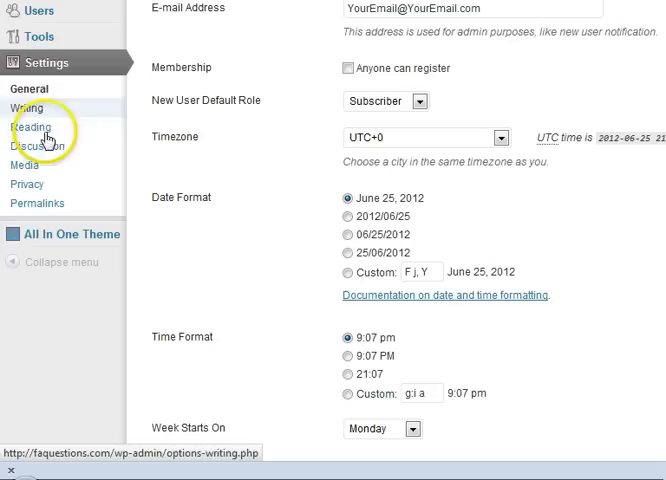
pyautogui.moveTo(28, 168)
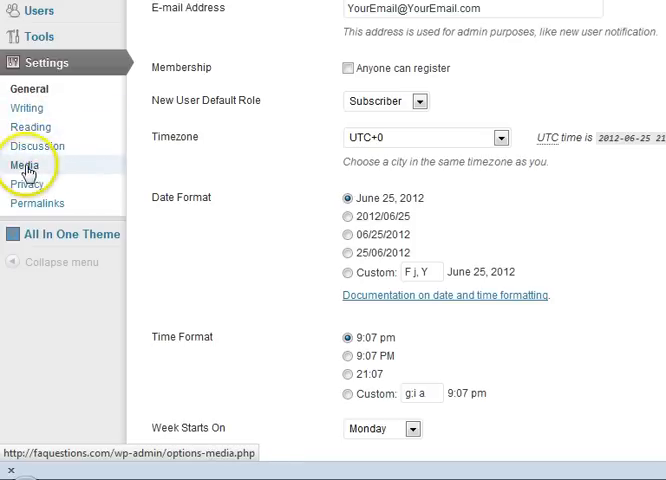
pyautogui.moveTo(36, 204)
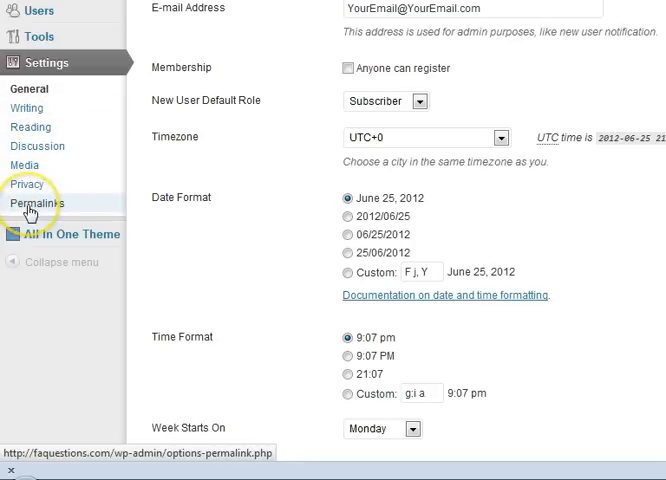
pyautogui.moveTo(282, 164)
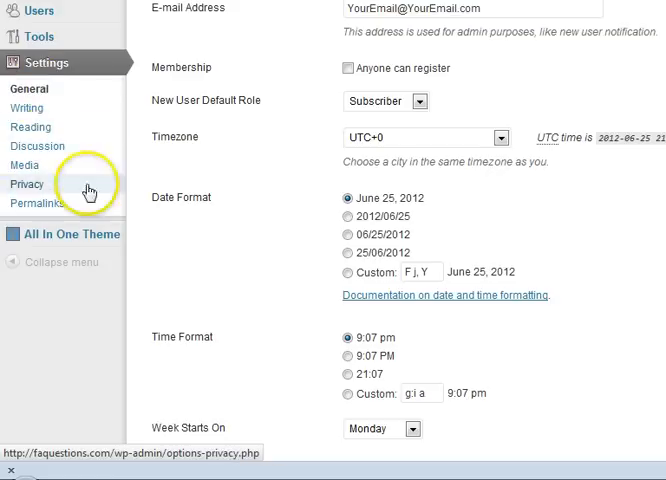
pyautogui.moveTo(208, 144)
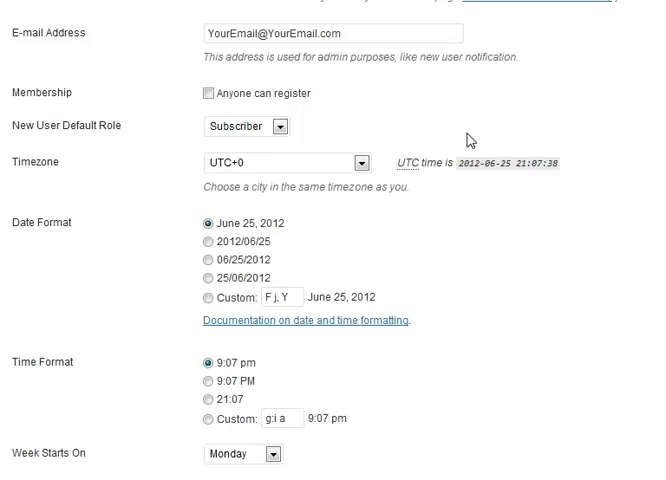
pyautogui.scroll(3)
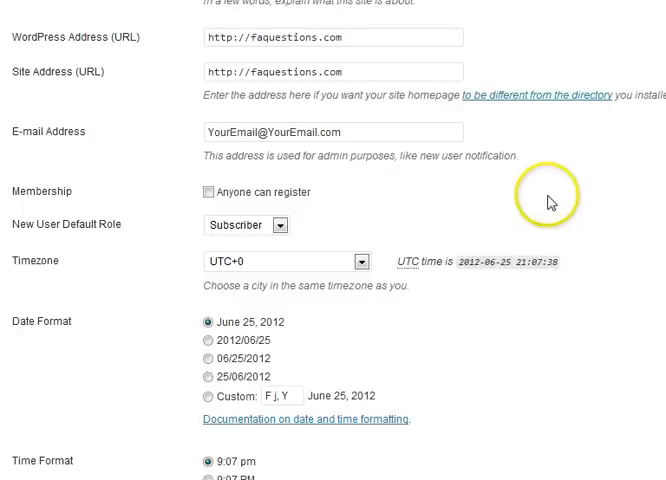
pyautogui.scroll(-3)
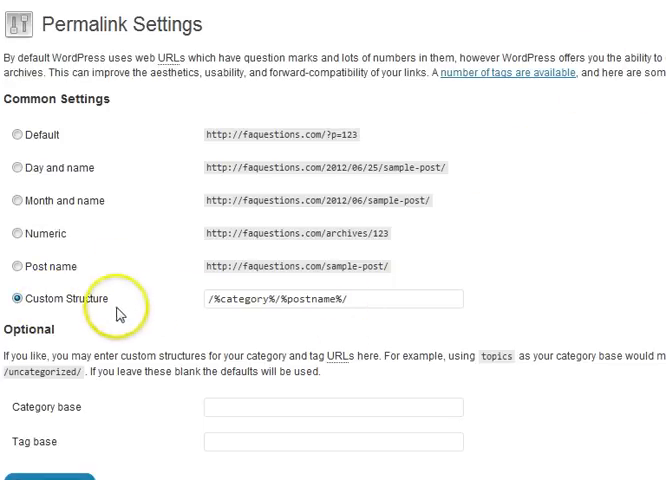
# Step: Navigate via the Settings menu to Permalink Settings and back to General Settings
pyautogui.click(16, 136)
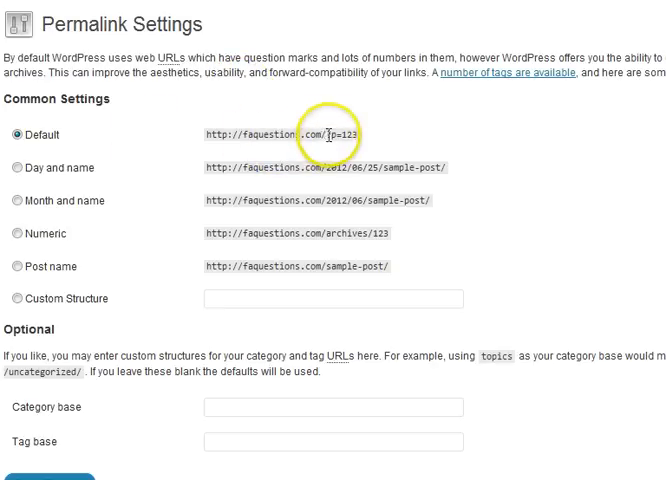
pyautogui.moveTo(348, 140)
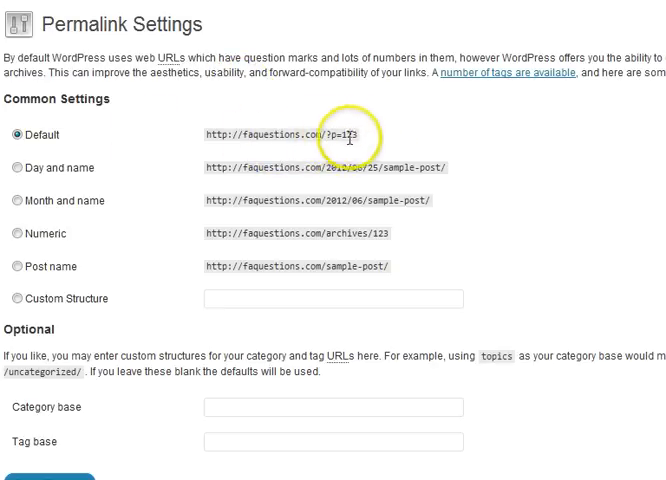
pyautogui.moveTo(356, 192)
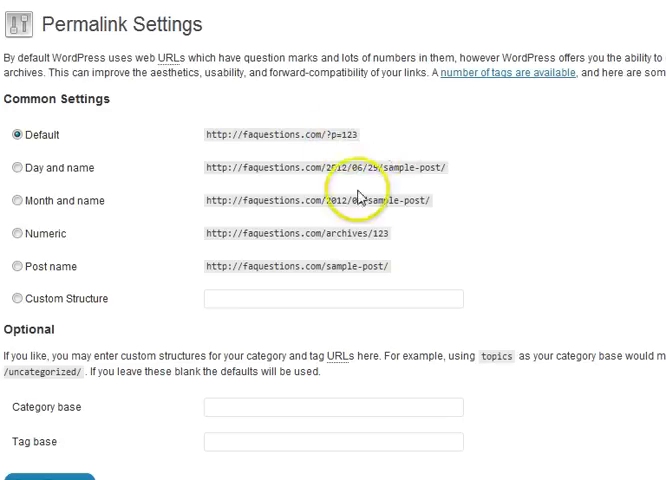
pyautogui.moveTo(266, 292)
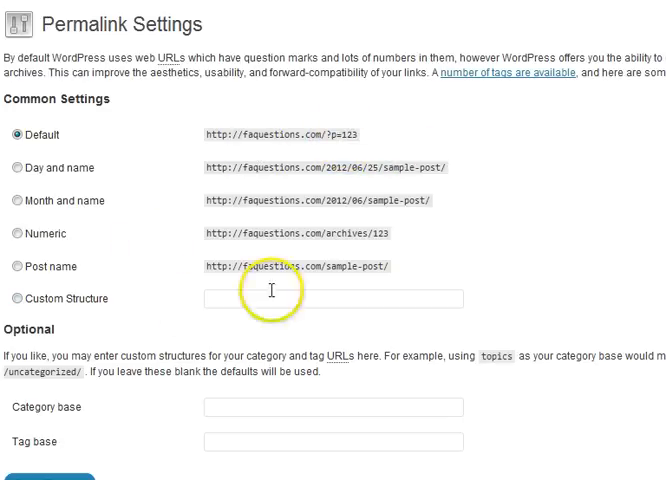
pyautogui.click(14, 298)
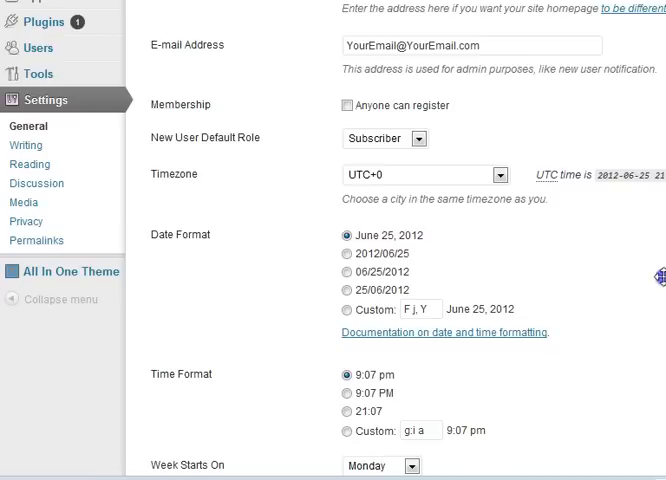
pyautogui.moveTo(26, 144)
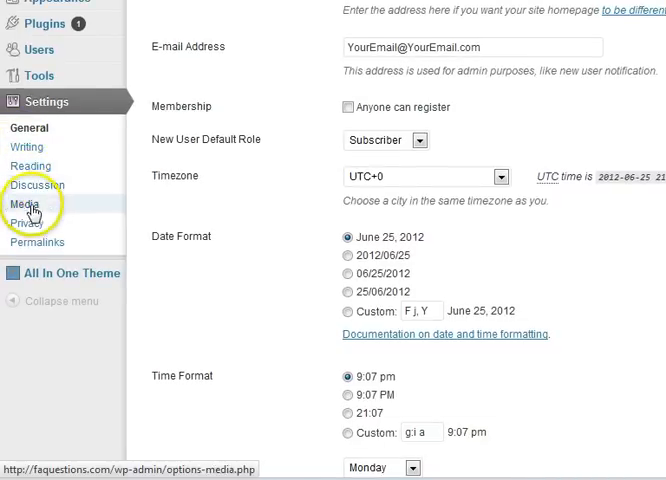
pyautogui.moveTo(202, 200)
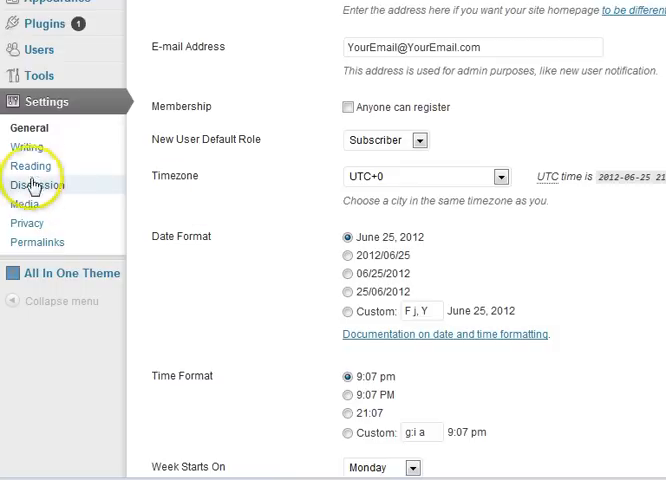
pyautogui.moveTo(38, 172)
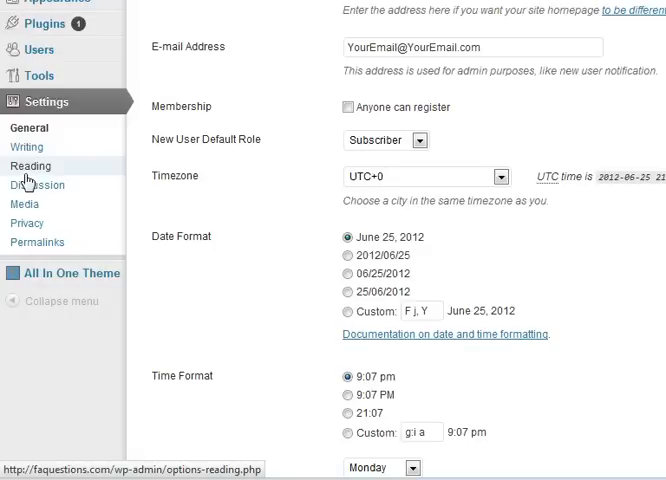
pyautogui.moveTo(456, 12)
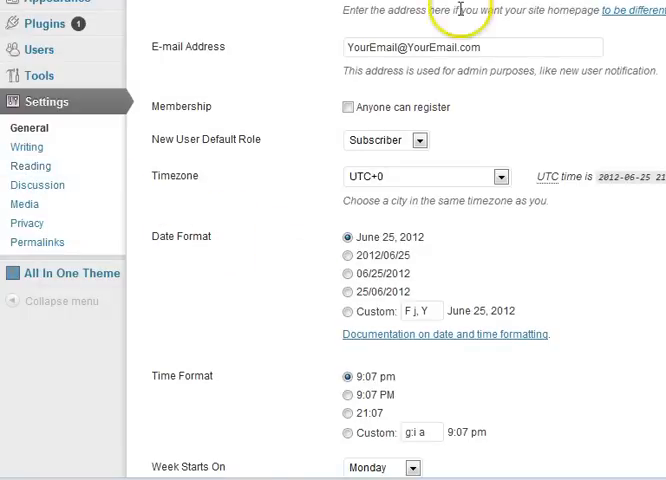